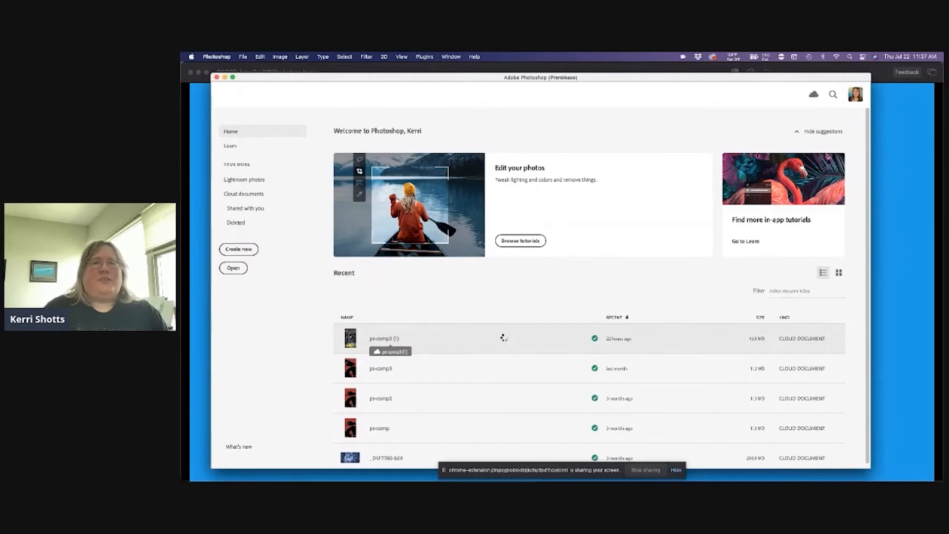
# Open the recent cloud document ps-comp3 (1) from the Home screen
pyautogui.doubleClick(384, 338)
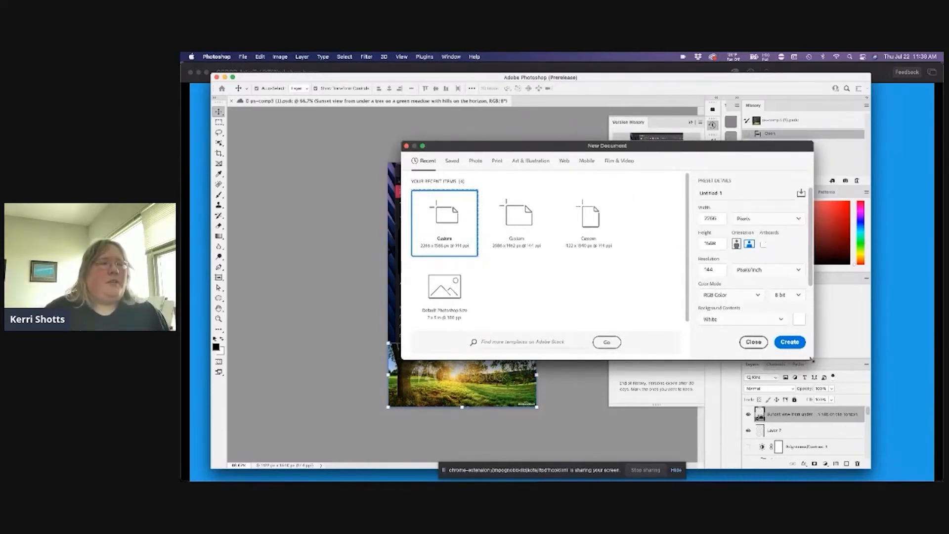
# Close the New Document dialog without creating a document
pyautogui.click(710, 332)
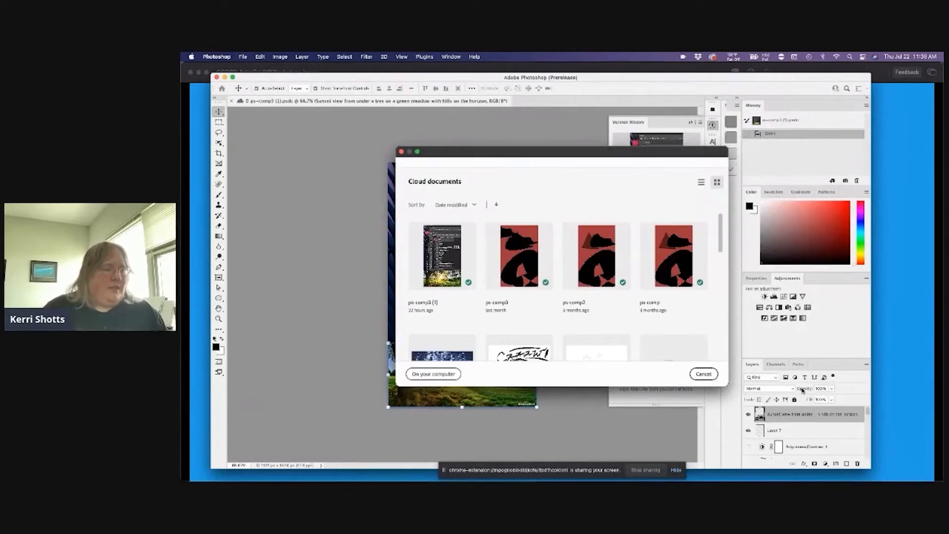
# Cancel the Cloud documents browser to return to ps-comp3 (1)
pyautogui.click(703, 374)
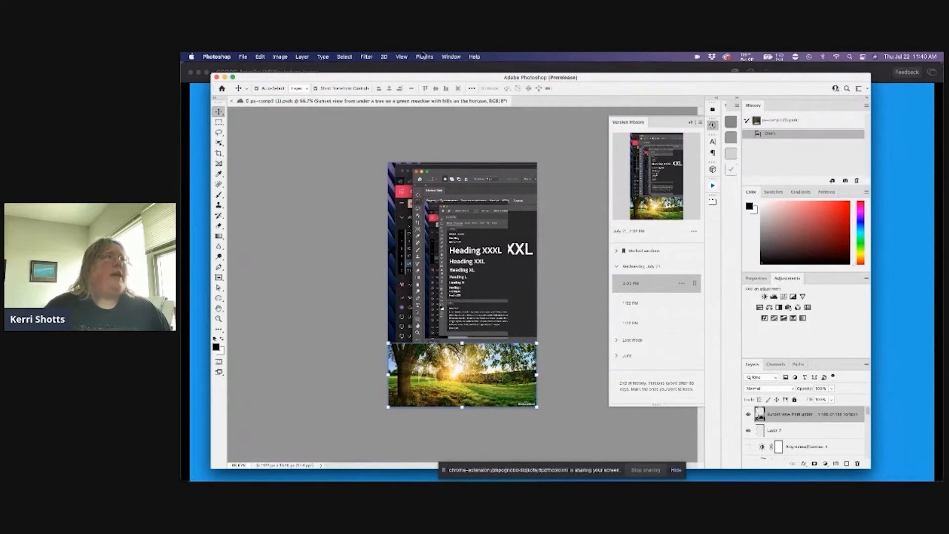
# Open the Plugins menu to reach Browse Plugins in the Creative Cloud marketplace
pyautogui.click(424, 56)
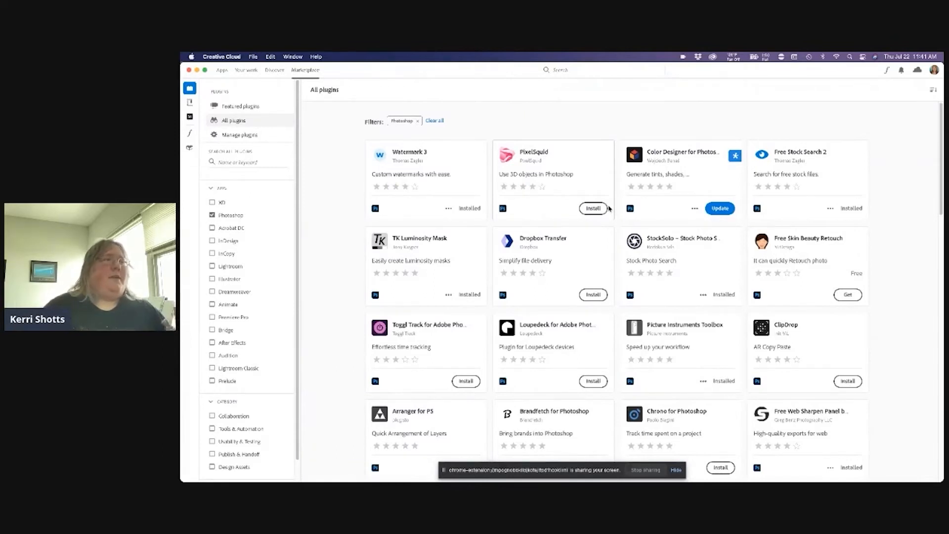
# Install PixelSquid from its marketplace card and confirm the install dialog
pyautogui.click(593, 208)
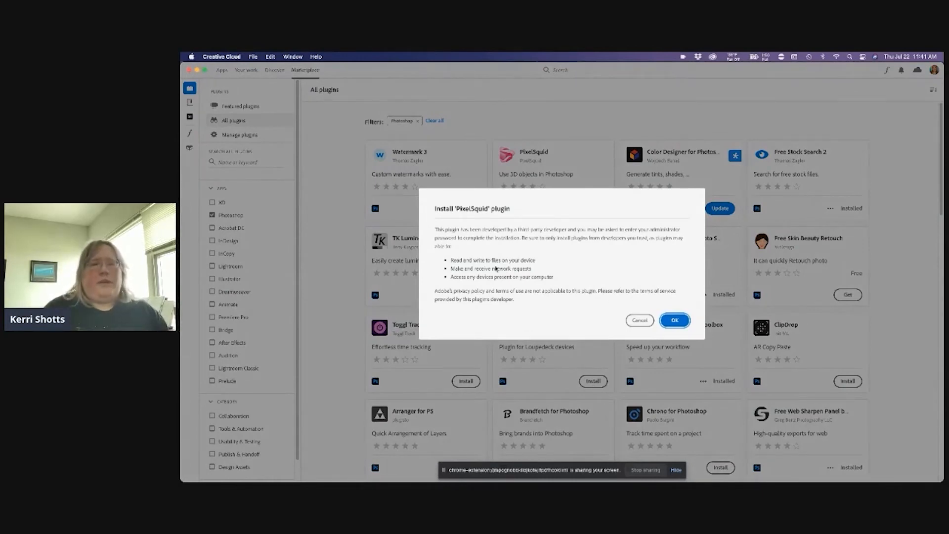
pyautogui.click(674, 320)
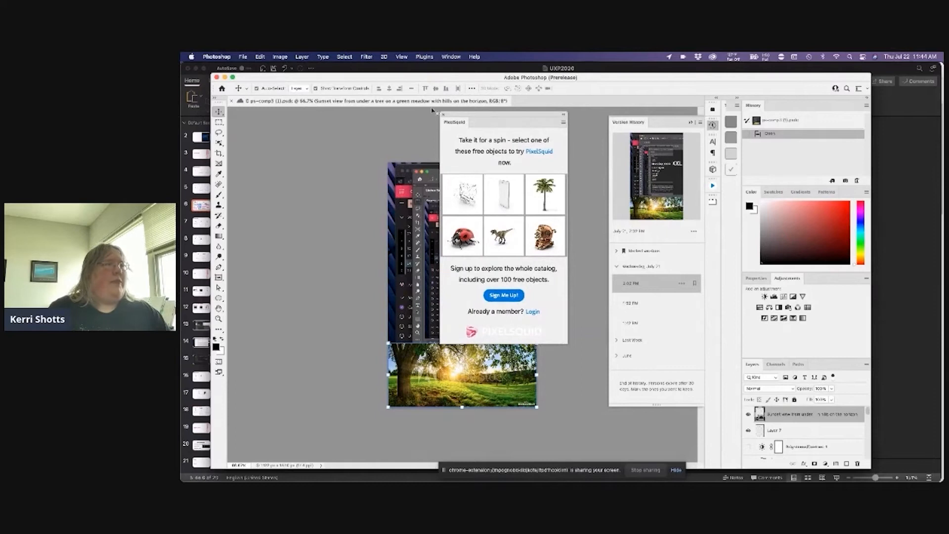
# Drag the PixelSquid panel rightward beside the Version History panel
pyautogui.click(544, 236)
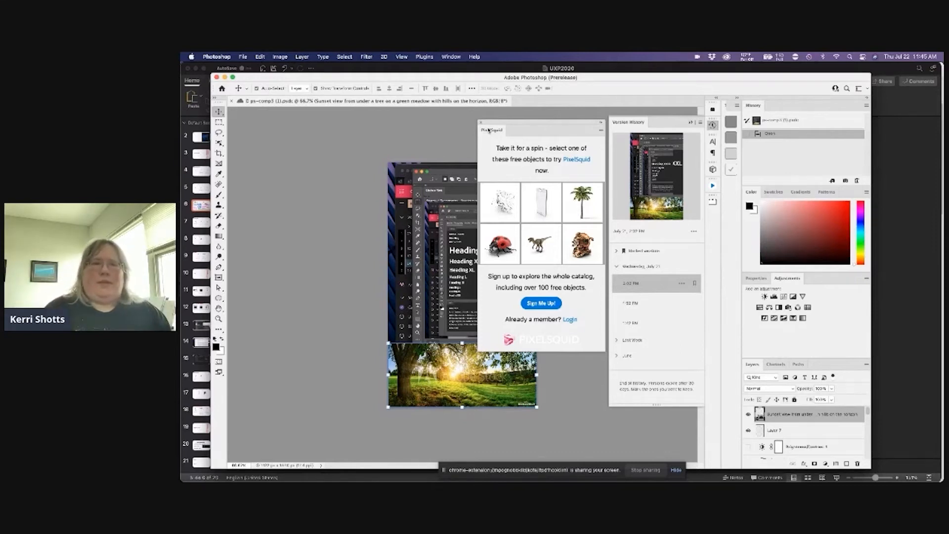
# Switch away from Photoshop toward Creative Cloud, leaving the PixelSquid panel open
pyautogui.click(581, 201)
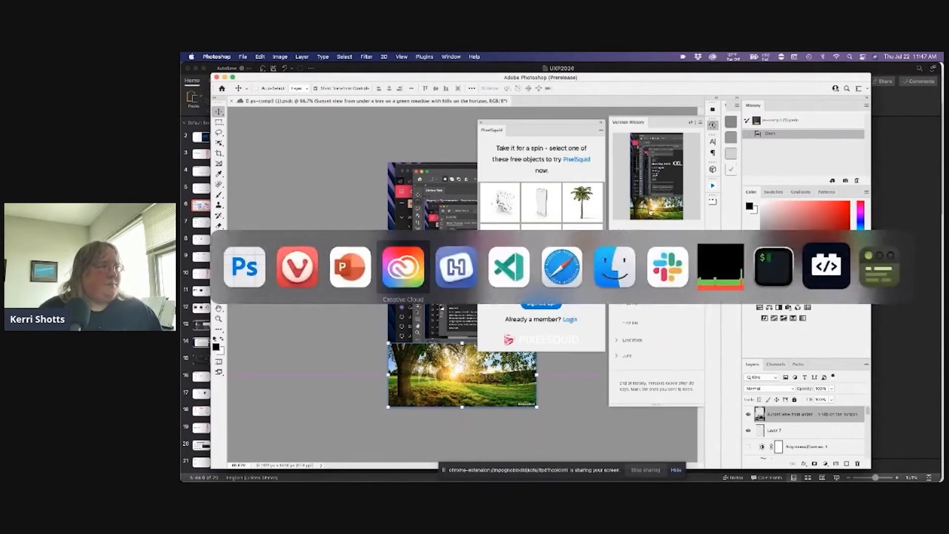
pyautogui.click(350, 267)
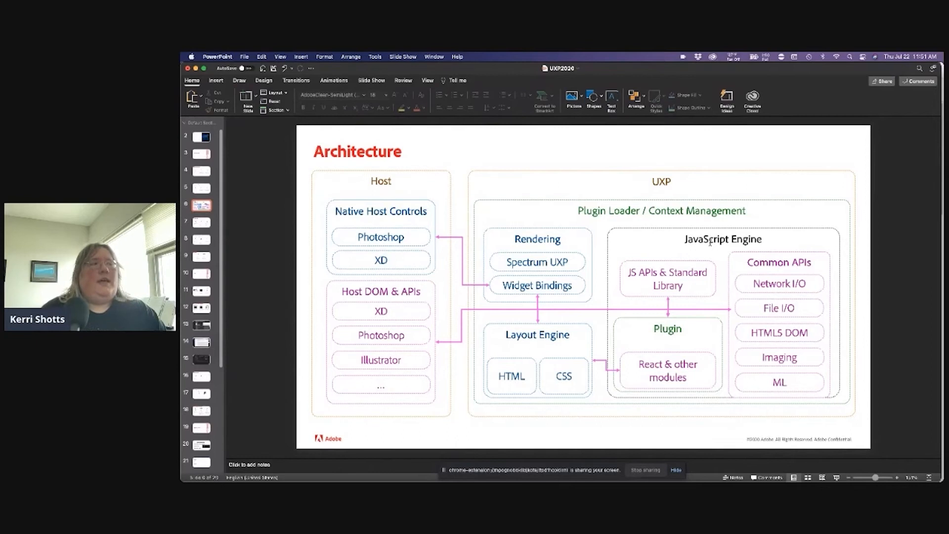
pyautogui.moveTo(822, 321)
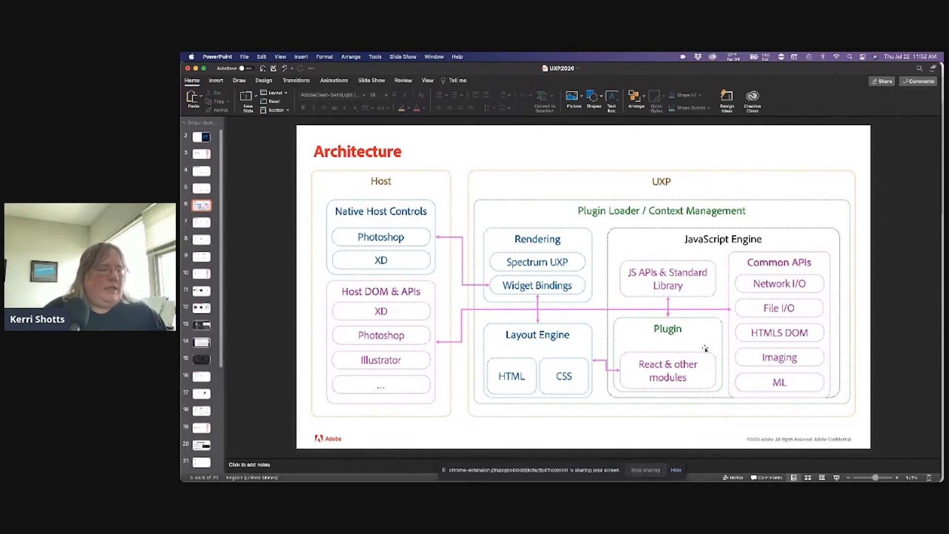
pyautogui.moveTo(716, 321)
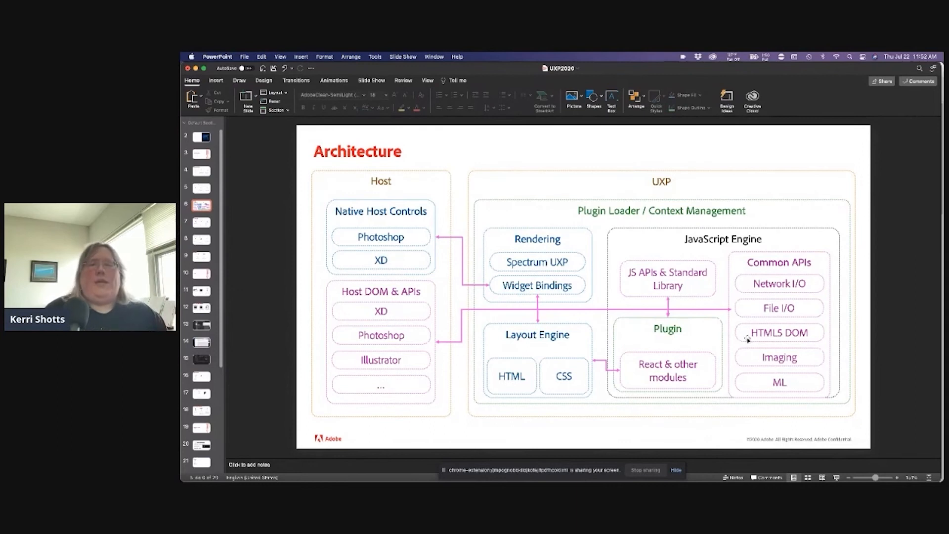
pyautogui.moveTo(876, 310)
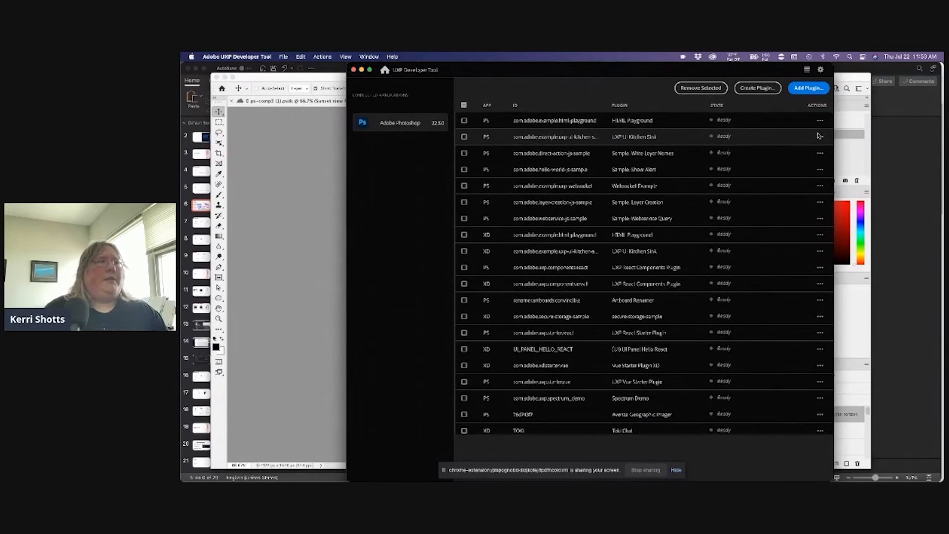
# Load UXP UI Kitchen Sink into Photoshop from its ••• actions menu
pyautogui.click(820, 137)
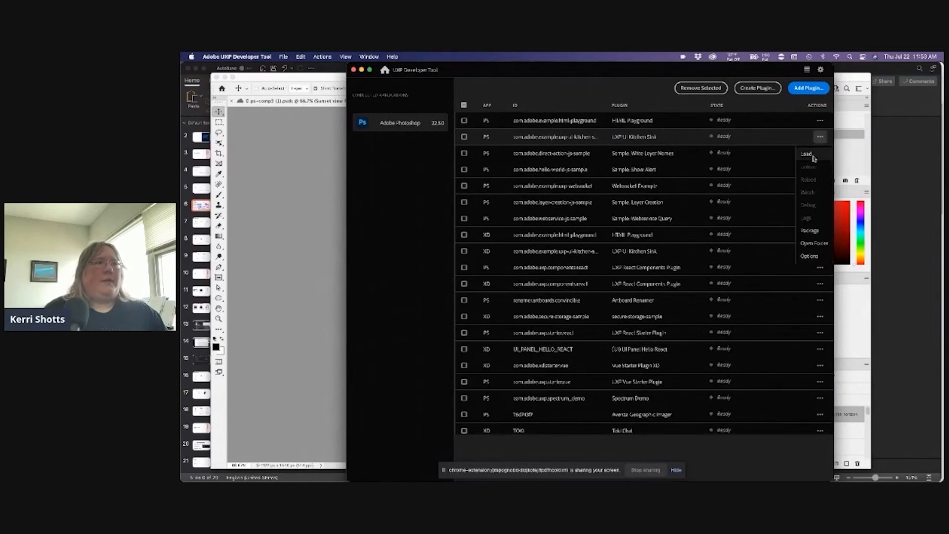
pyautogui.click(806, 153)
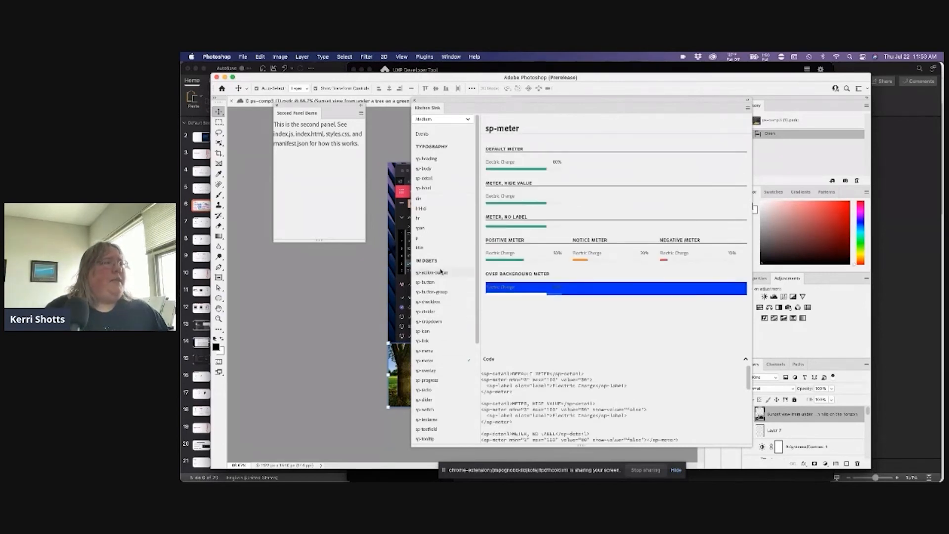
# Show the sp-button examples in the Kitchen Sink widget list
pyautogui.click(426, 282)
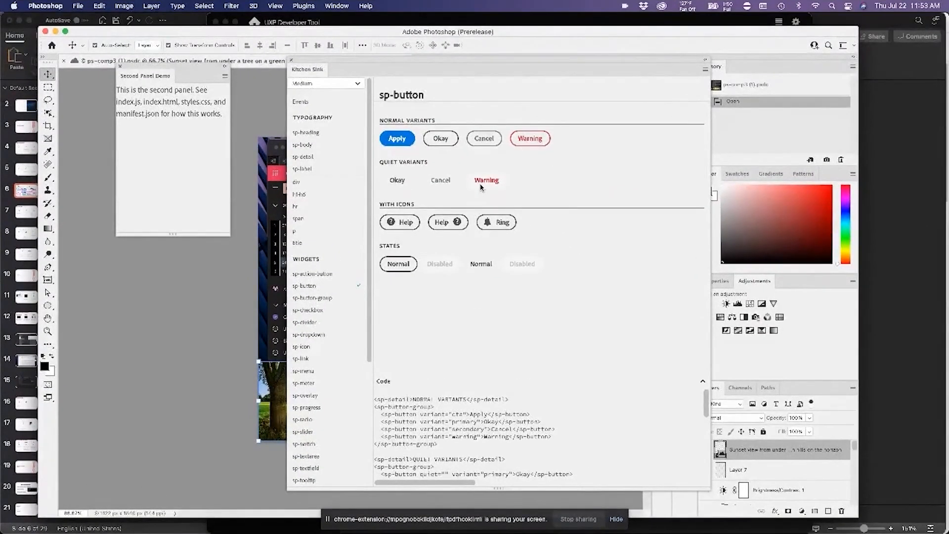
pyautogui.moveTo(591, 213)
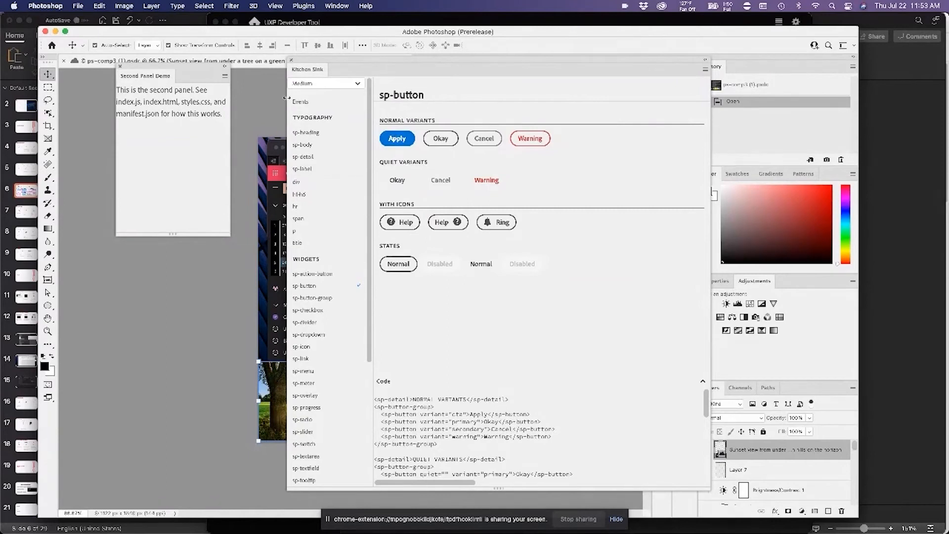
pyautogui.moveTo(59, 46)
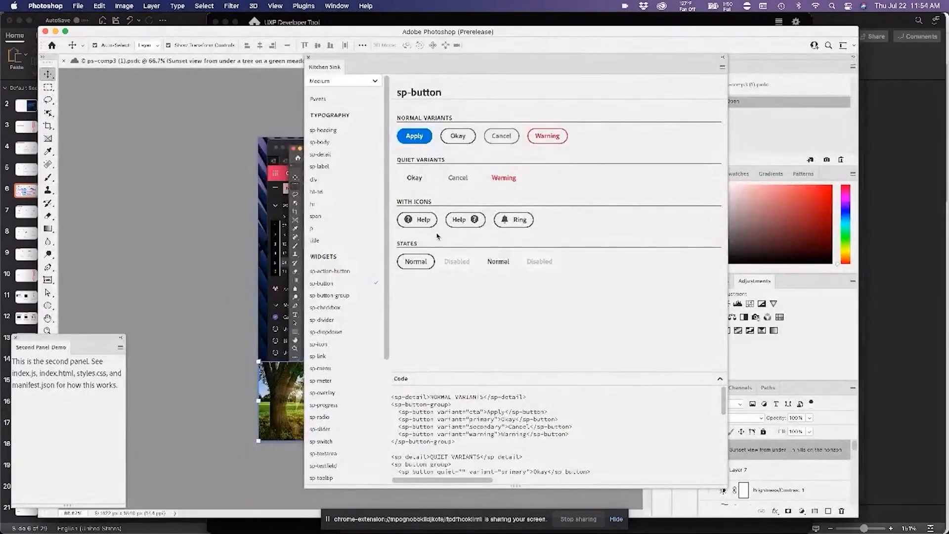
# View sp-button-group, sp-icon, then sp-action-button examples in Kitchen Sink
pyautogui.click(329, 295)
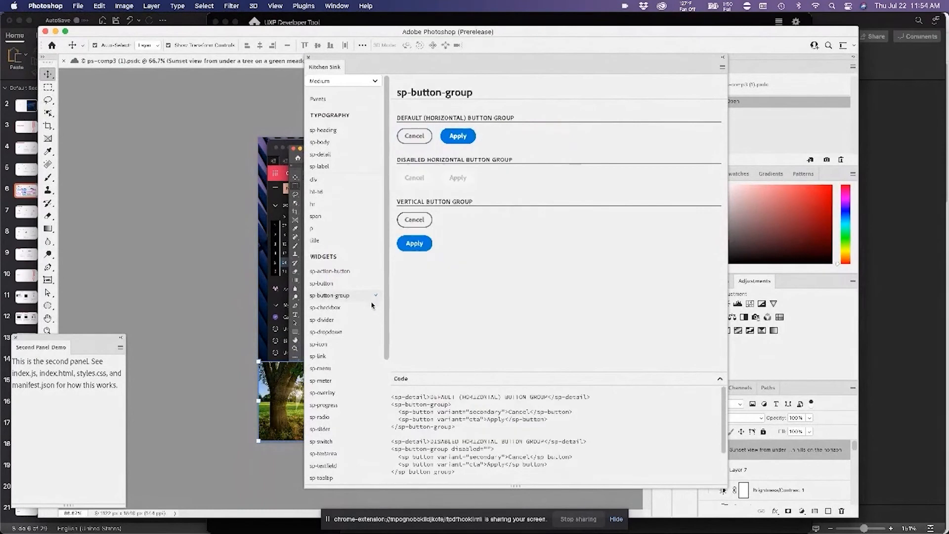
pyautogui.click(325, 307)
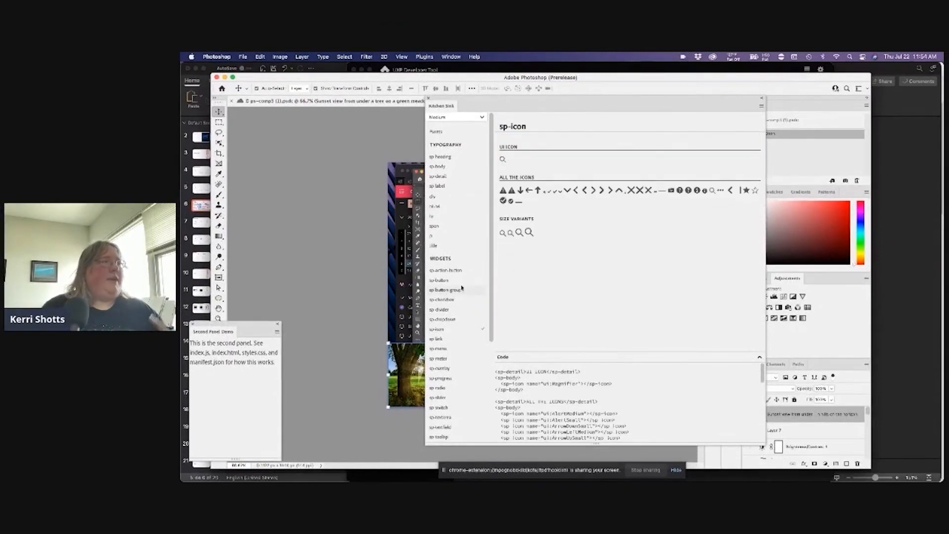
pyautogui.click(444, 270)
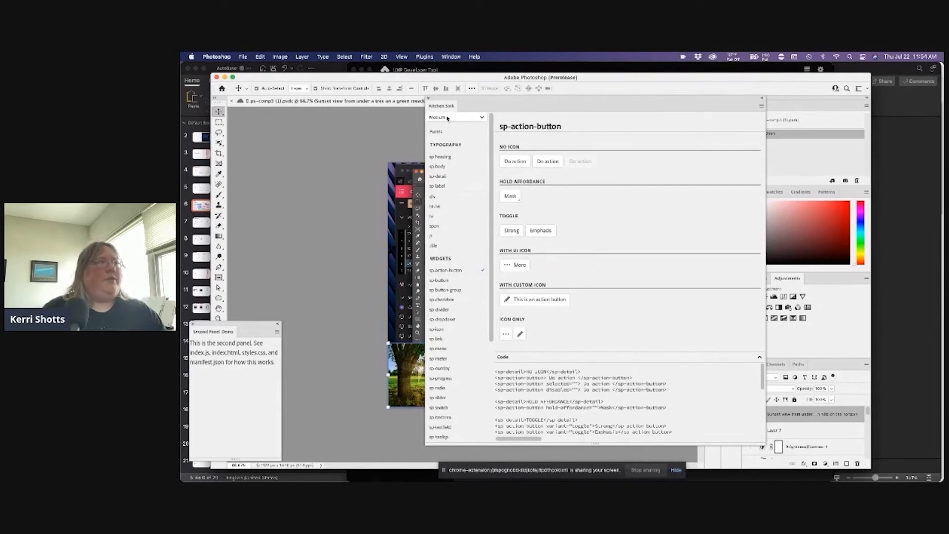
# Switch Kitchen Sink's size option to Small (S) and view the compact sp-button examples
pyautogui.click(455, 117)
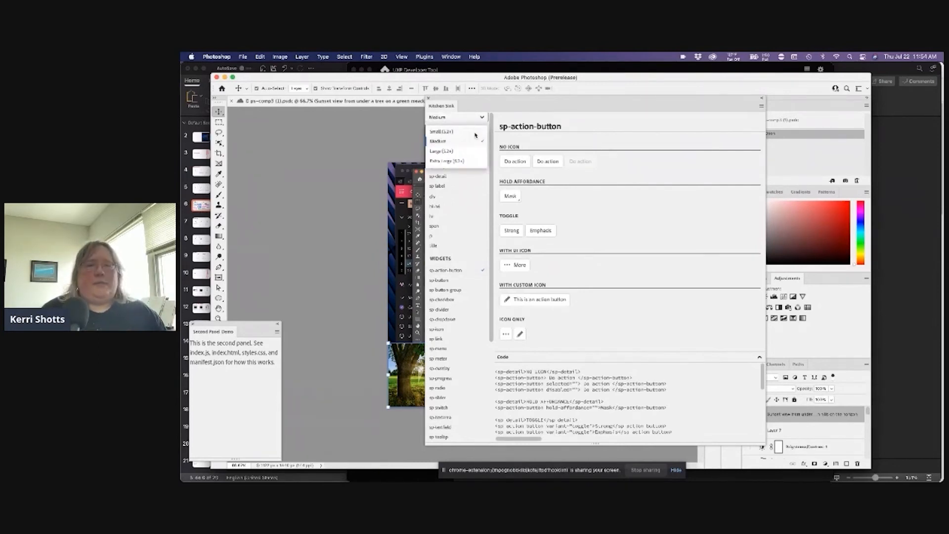
pyautogui.click(440, 132)
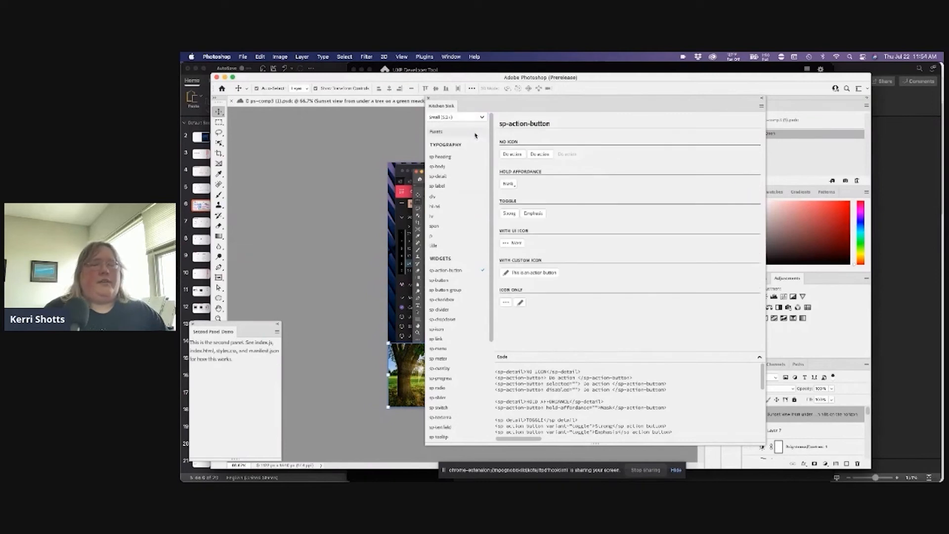
pyautogui.click(438, 280)
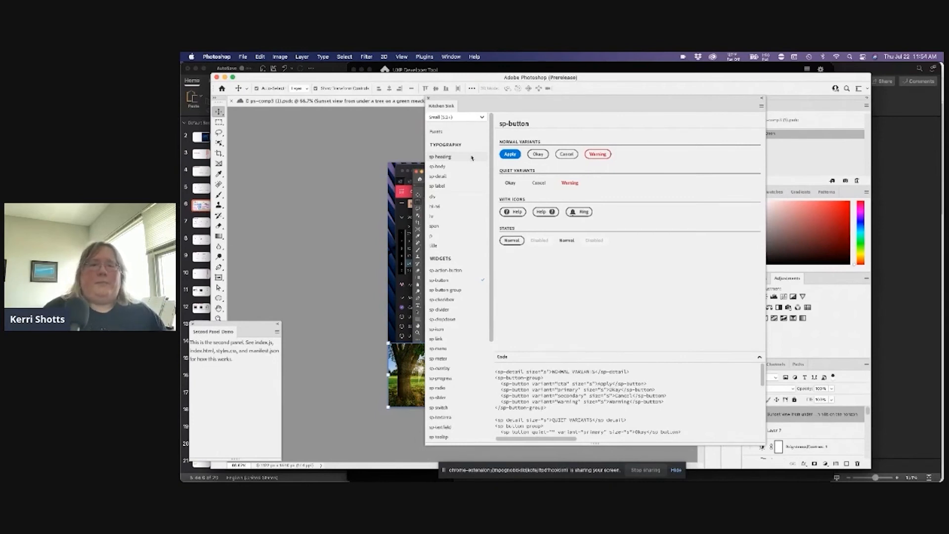
pyautogui.moveTo(546, 165)
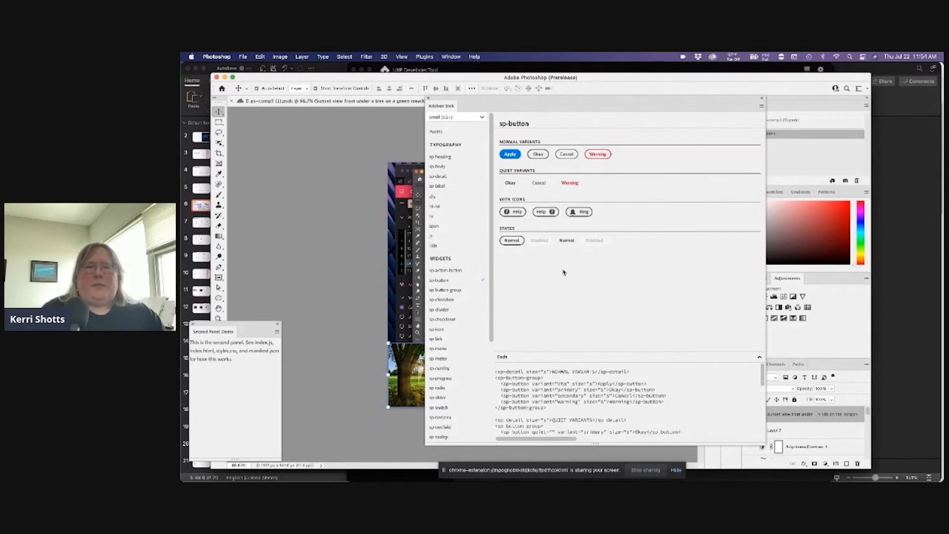
# Browse the sp-menu and sp-icon demos, ending on the sp-radio examples and code
pyautogui.scroll(-3)
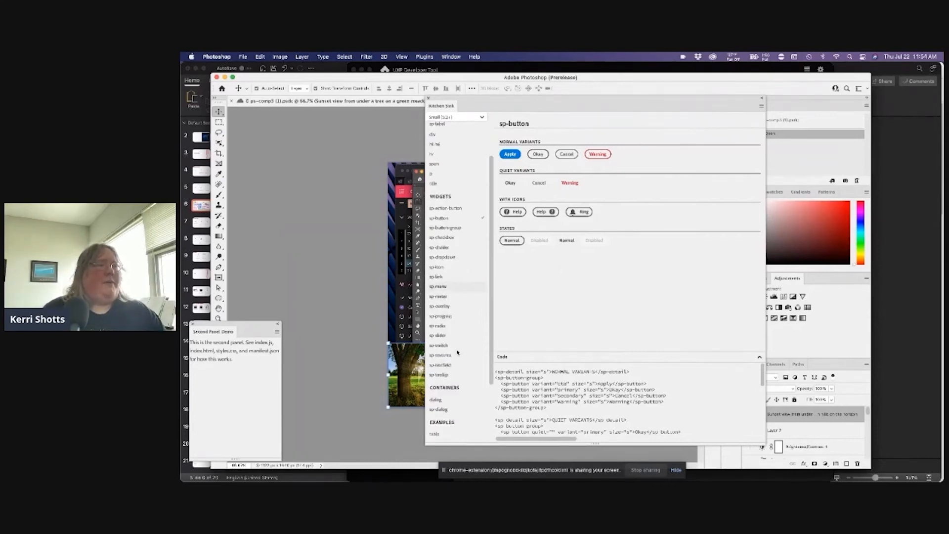
pyautogui.click(437, 286)
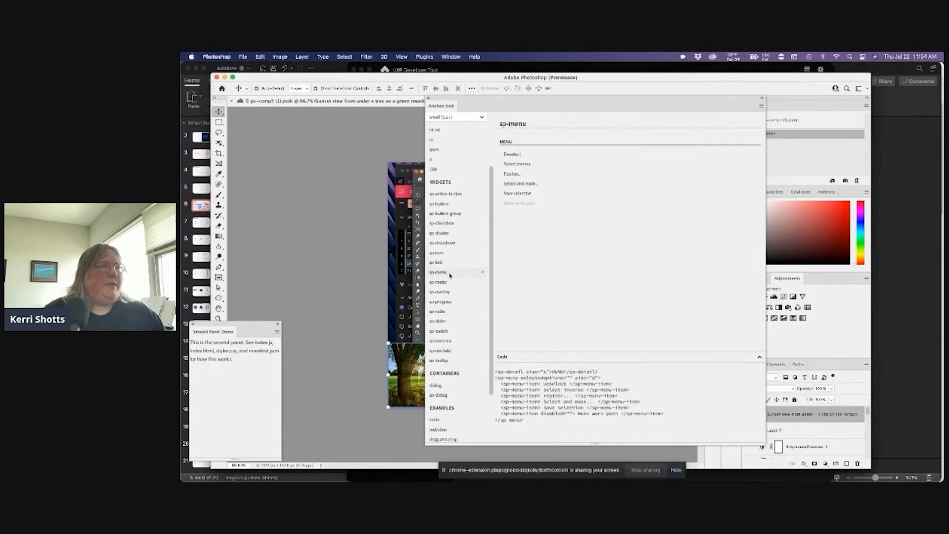
pyautogui.click(437, 253)
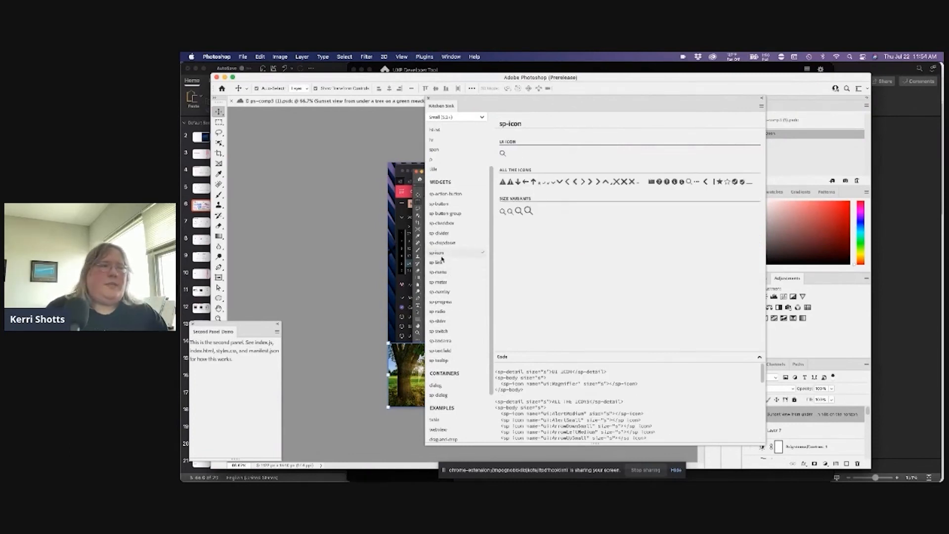
pyautogui.click(439, 310)
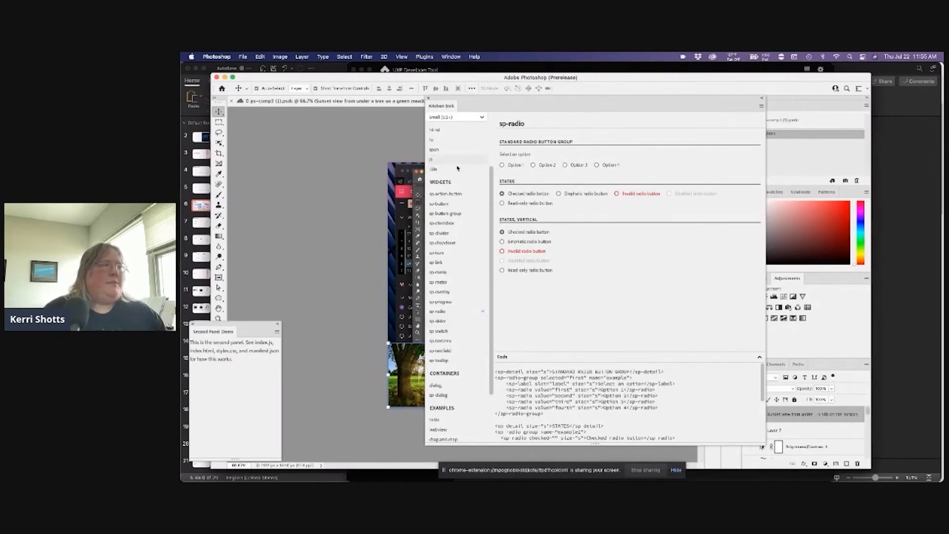
pyautogui.moveTo(466, 231)
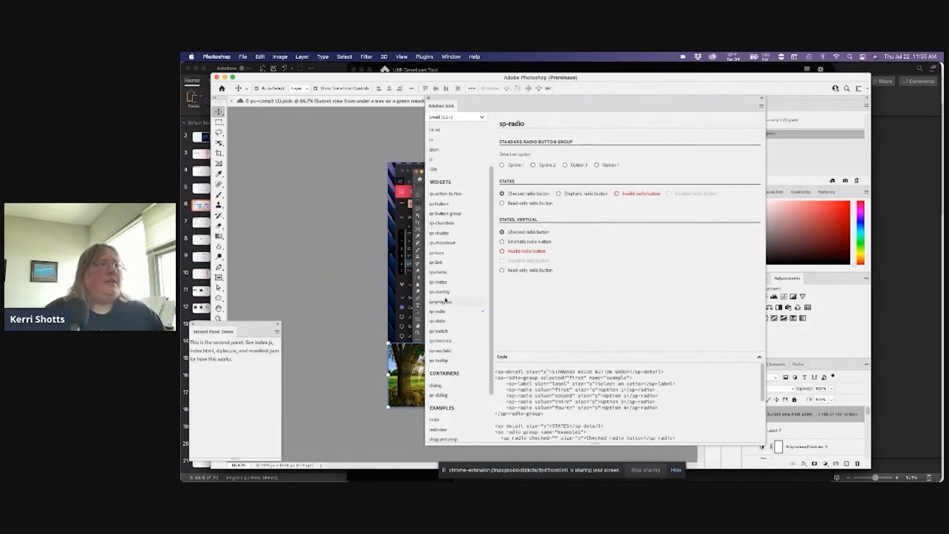
# View the deprecated input element demo, then return to the sp-menu component examples
pyautogui.scroll(-3)
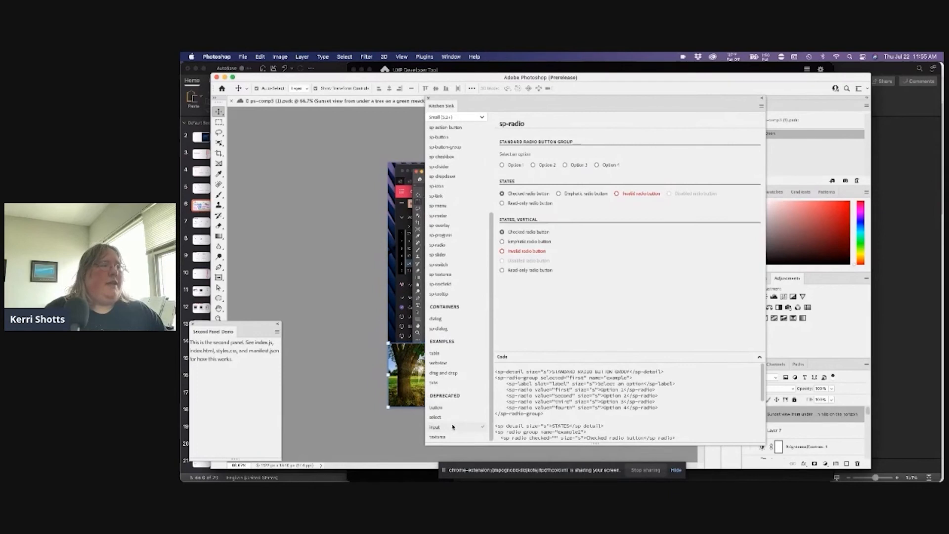
pyautogui.click(434, 426)
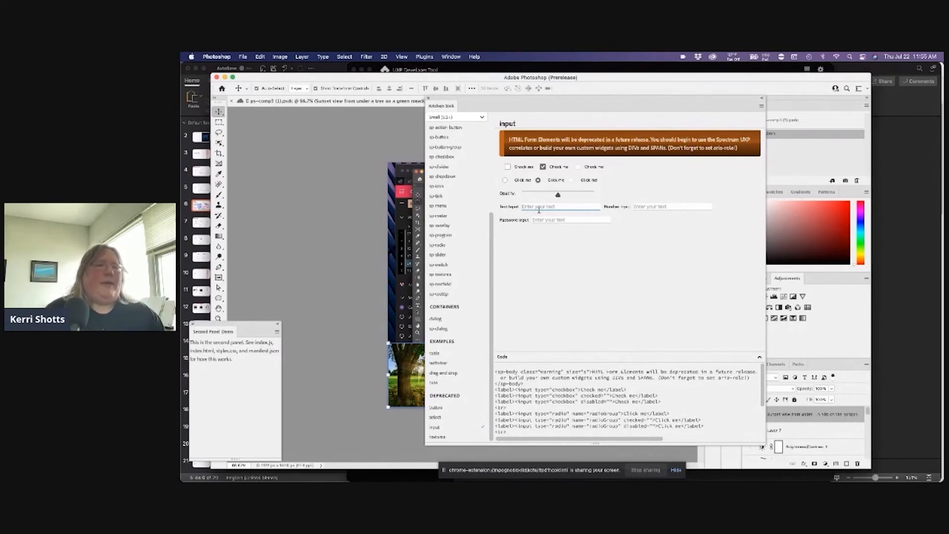
pyautogui.click(438, 205)
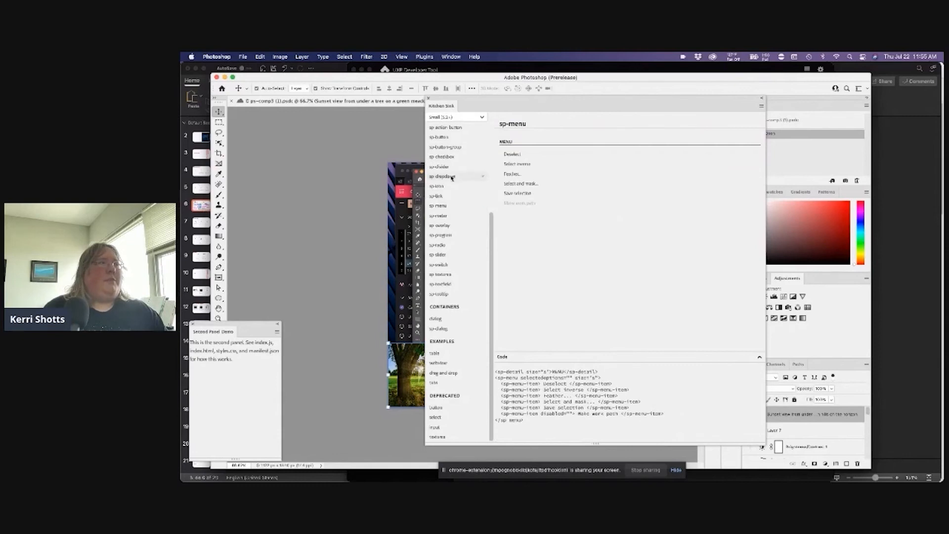
pyautogui.click(438, 137)
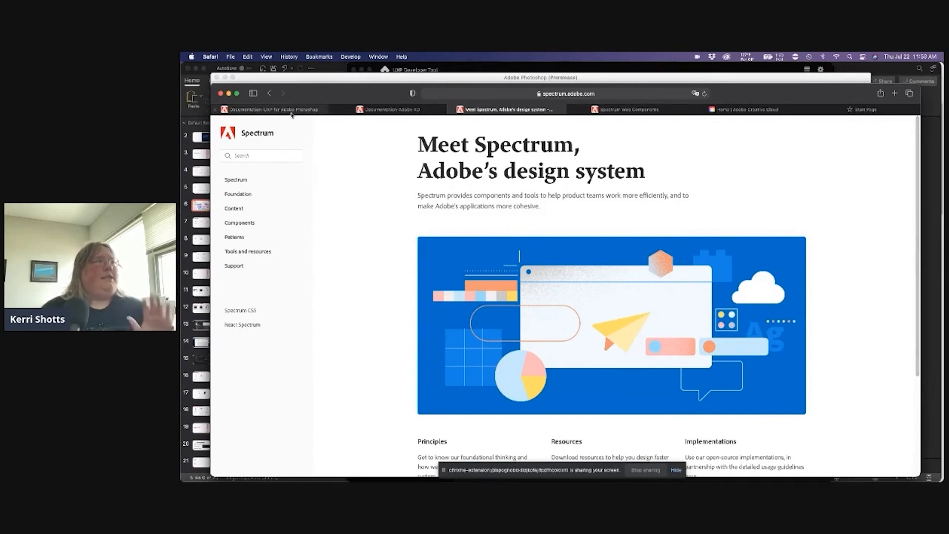
# Visit the Photoshop API and Advanced Topics pages, then switch to the Adobe XD documentation
pyautogui.click(272, 108)
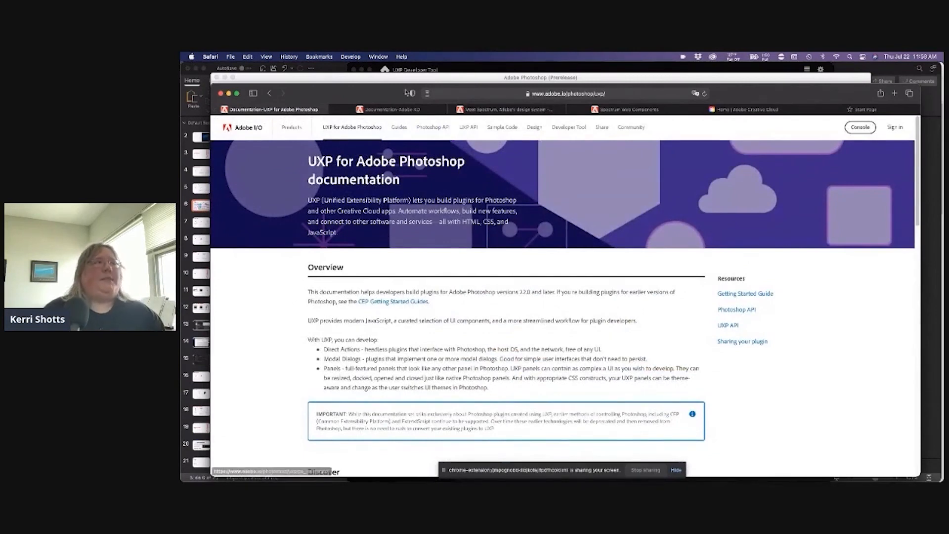
pyautogui.click(563, 94)
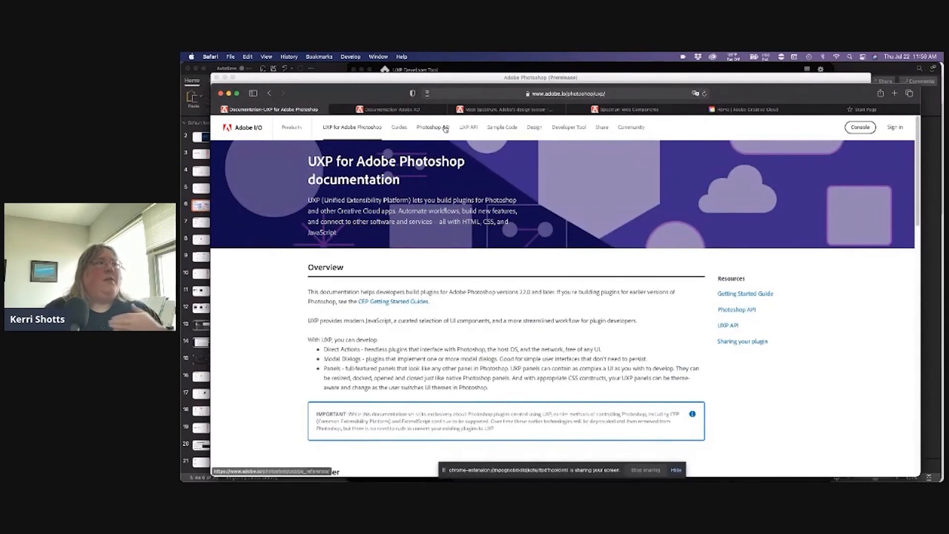
pyautogui.click(432, 127)
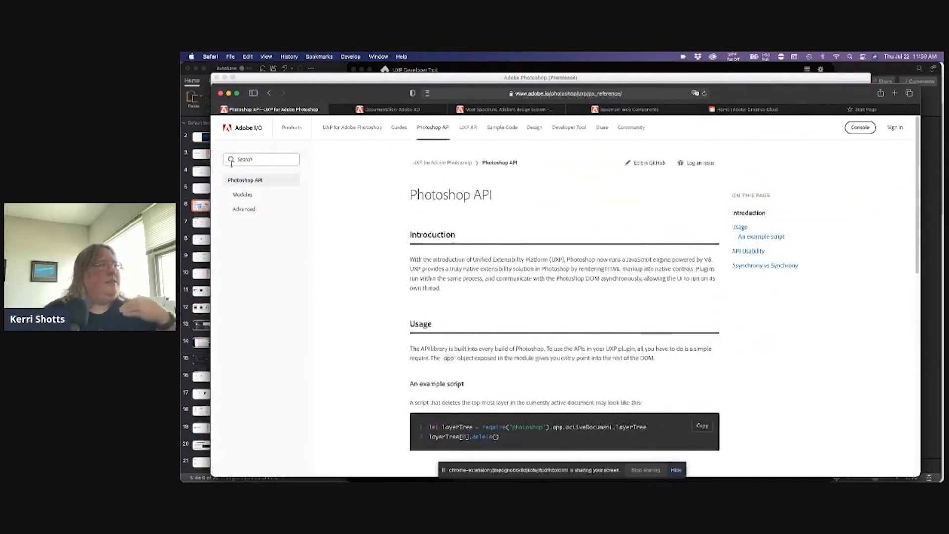
pyautogui.click(243, 208)
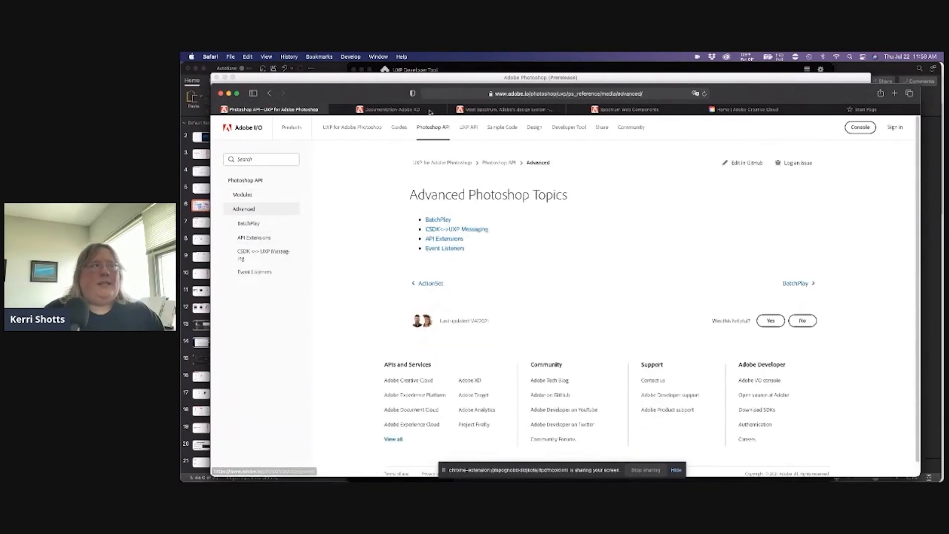
pyautogui.click(558, 94)
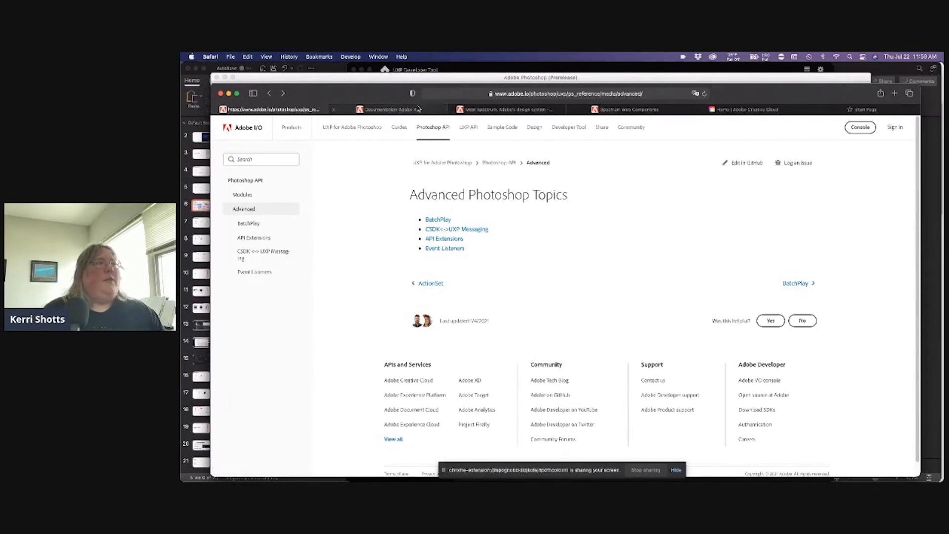
pyautogui.click(391, 109)
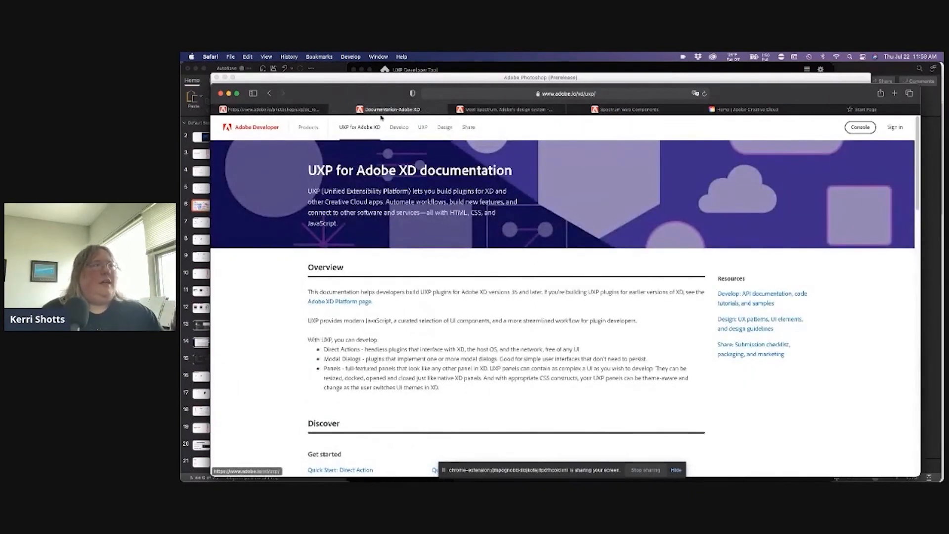
# Go through UXP and Spectrum UXP Reference to the JavaScript Reference uxp module page
pyautogui.click(399, 127)
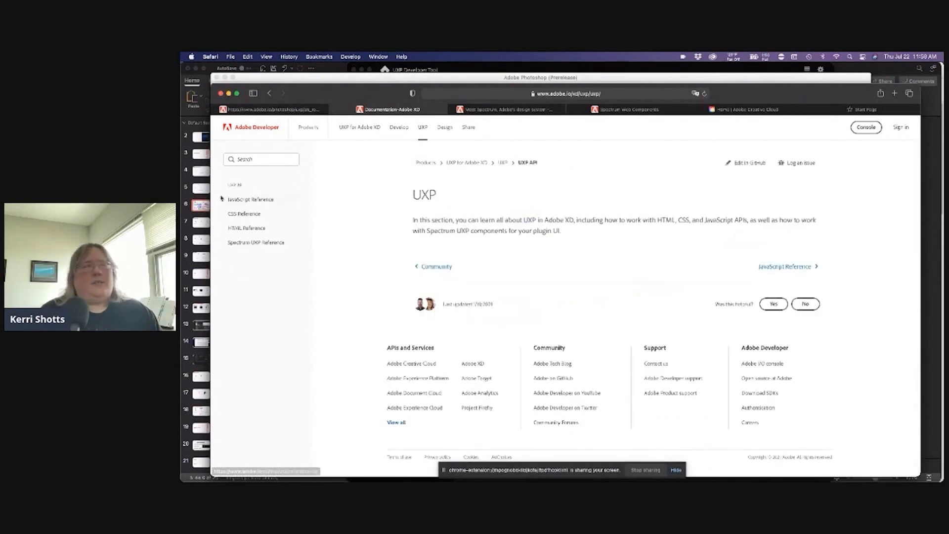
pyautogui.click(243, 213)
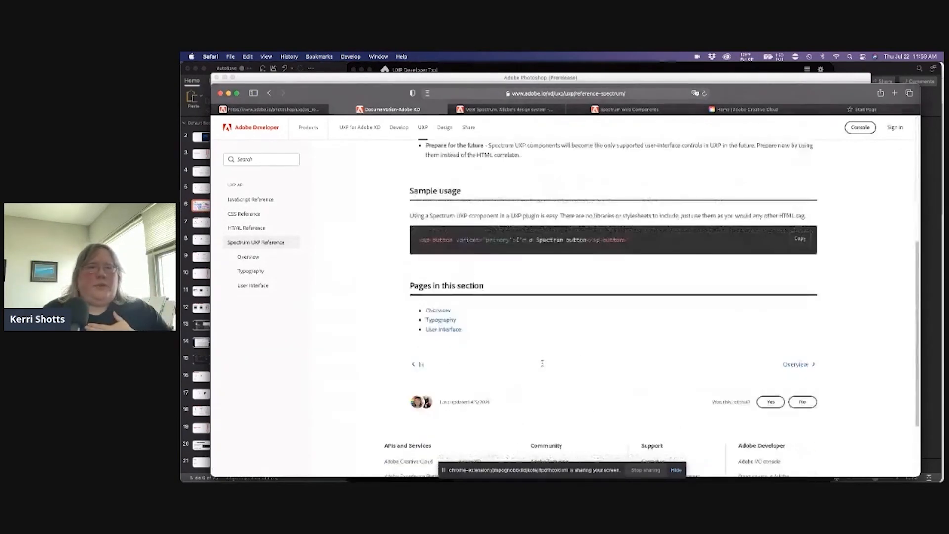
pyautogui.scroll(-3)
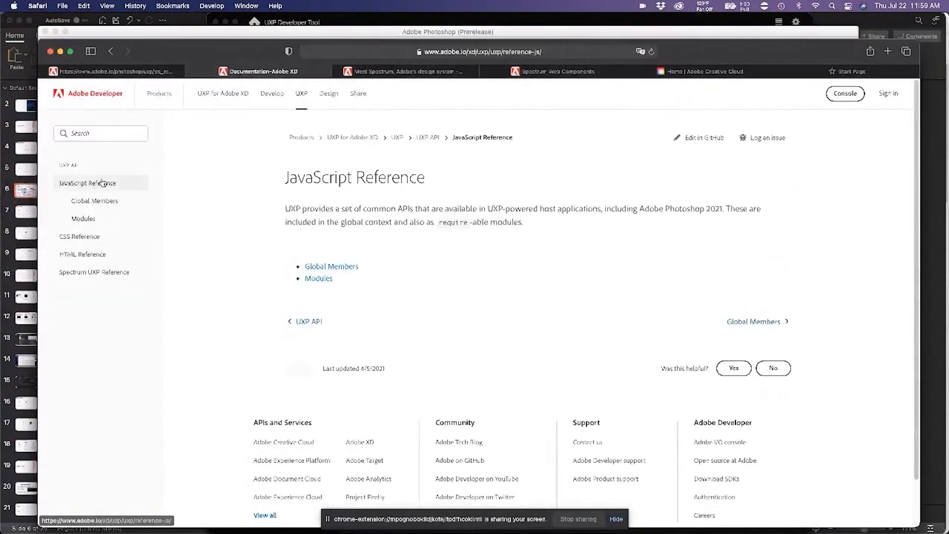
pyautogui.click(83, 218)
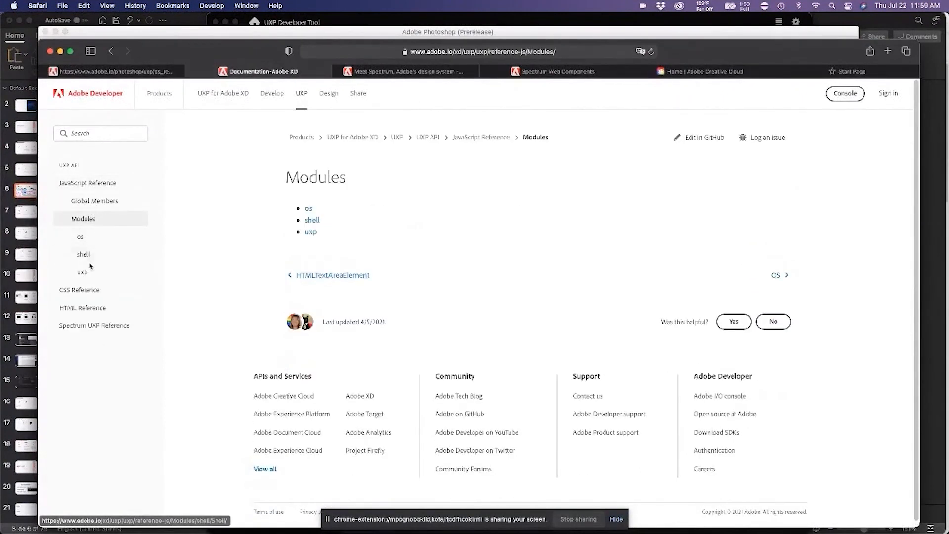
pyautogui.click(82, 272)
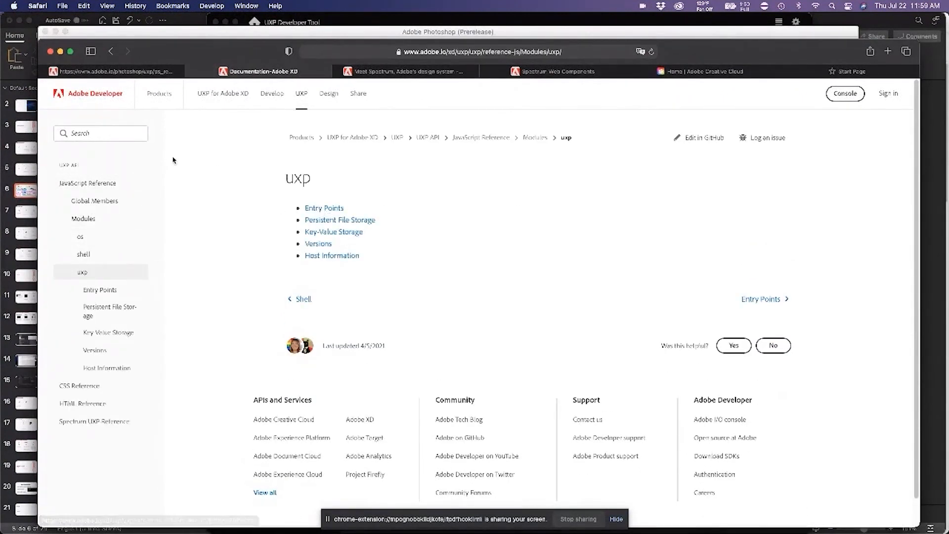